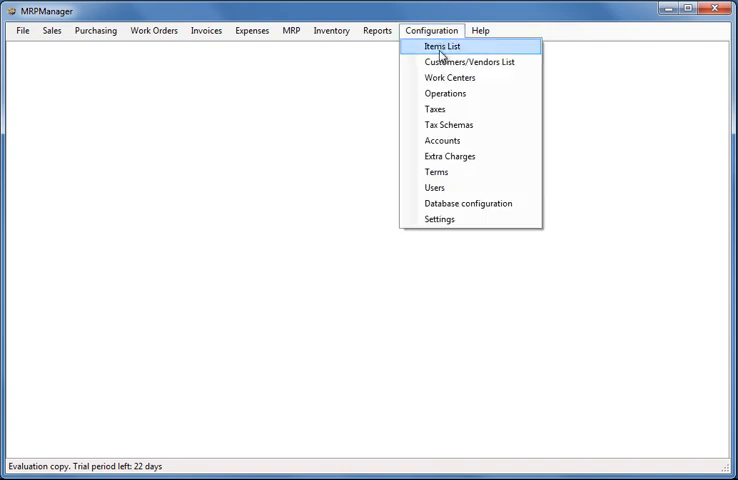
Create a 2 % MILK inventory item in litres, marked as bought, and save it
click(444, 46)
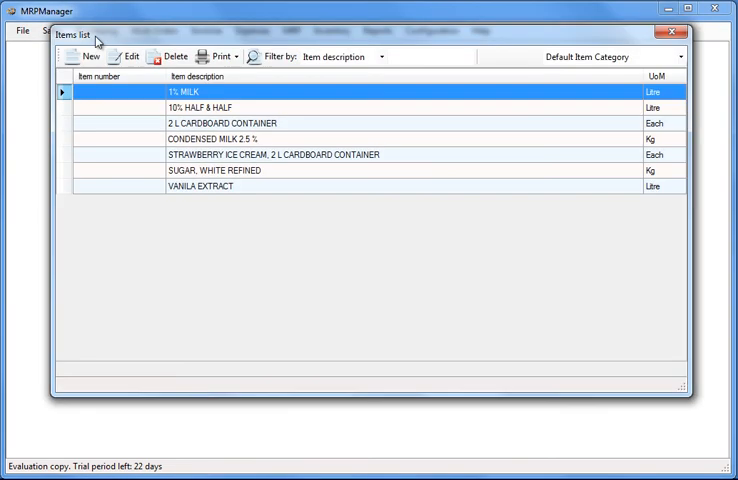
click(88, 56)
text(2 % MILK)
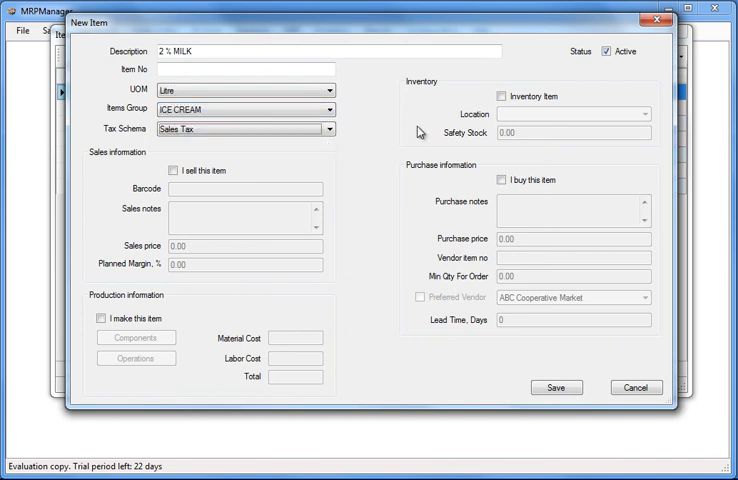
click(498, 96)
text(20 L dispenser)
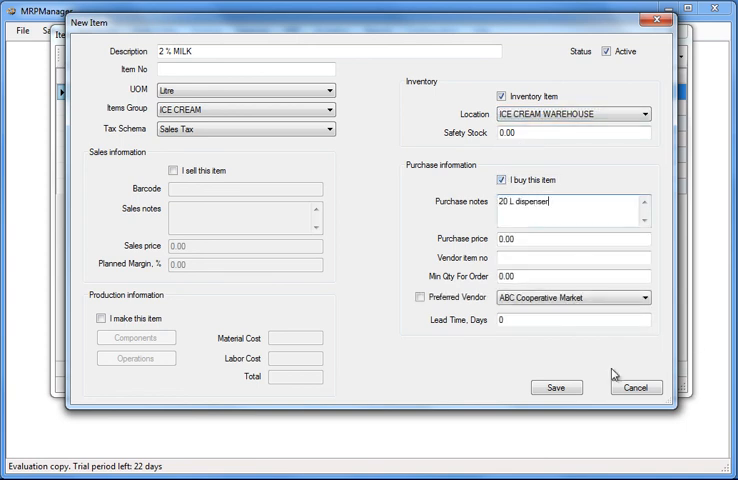
click(556, 388)
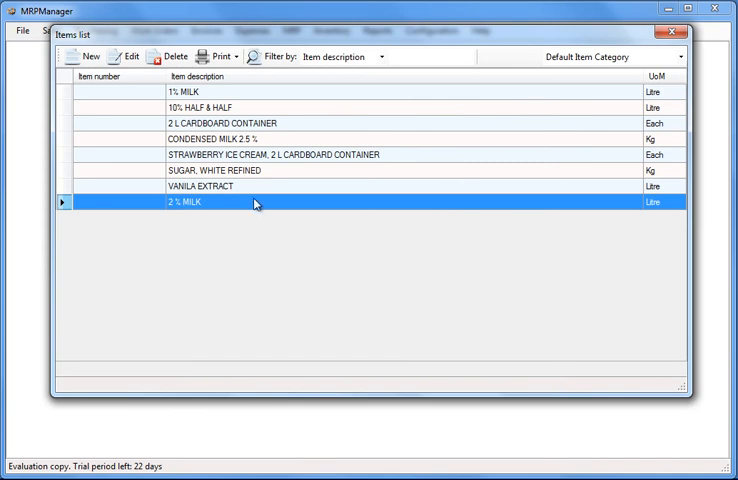
Create a VANILA ICE CREAM 2L CONTAINER item in group ICE CREAM with Sales Tax, marked as sold and made
click(88, 56)
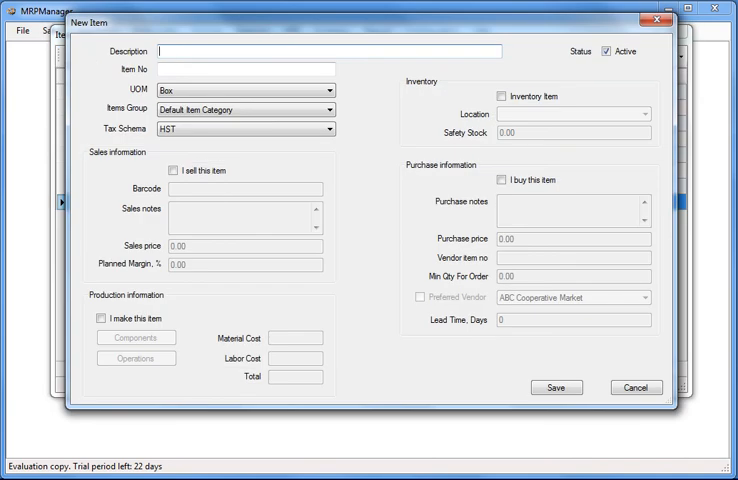
text(VANILA ICE CREAM, 2L CONTAINER)
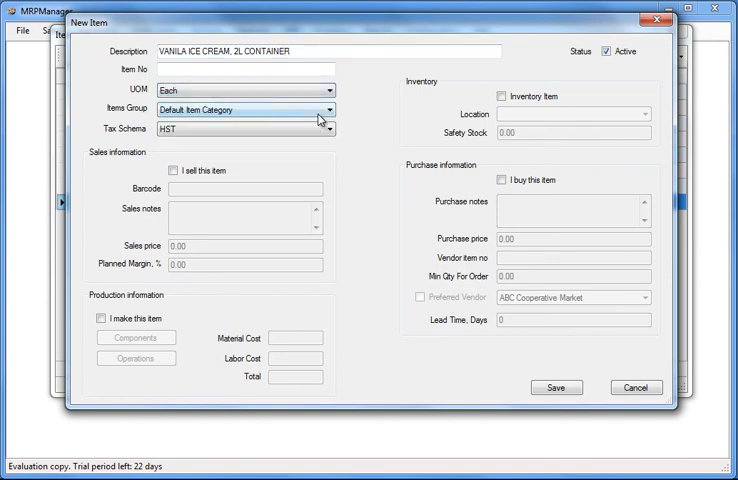
click(328, 128)
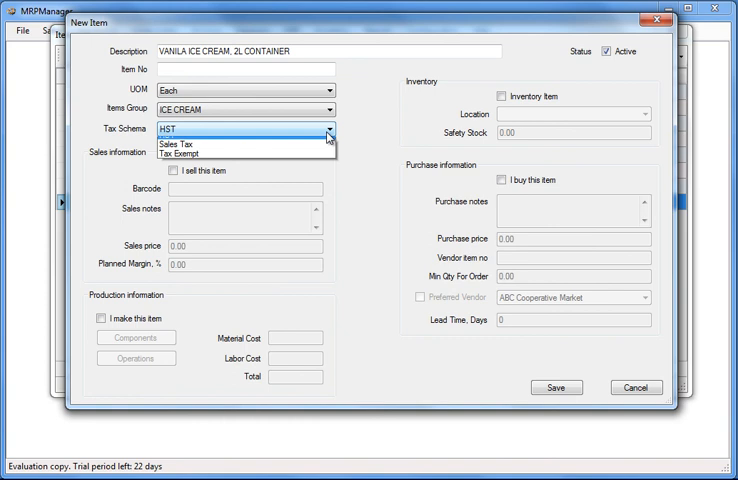
click(190, 148)
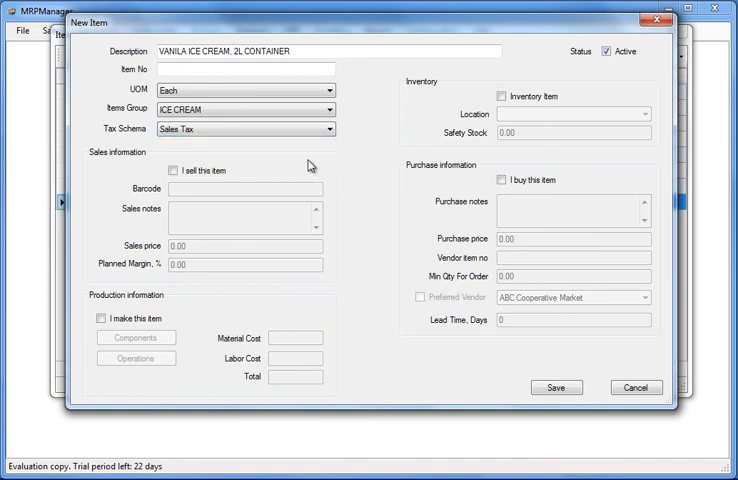
click(172, 170)
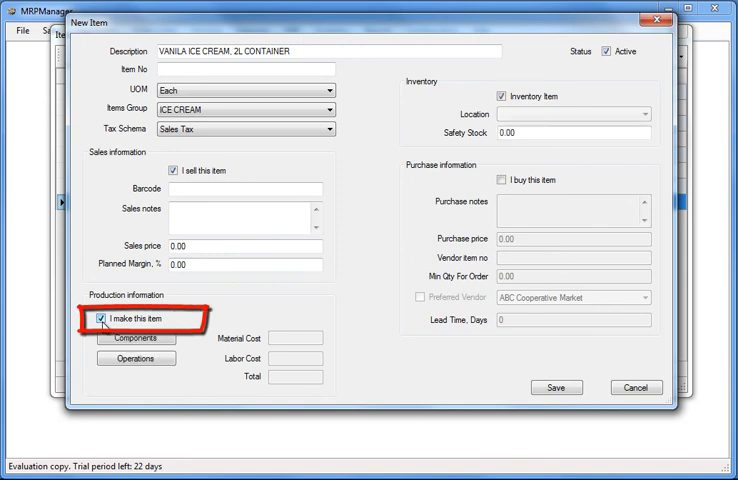
click(134, 336)
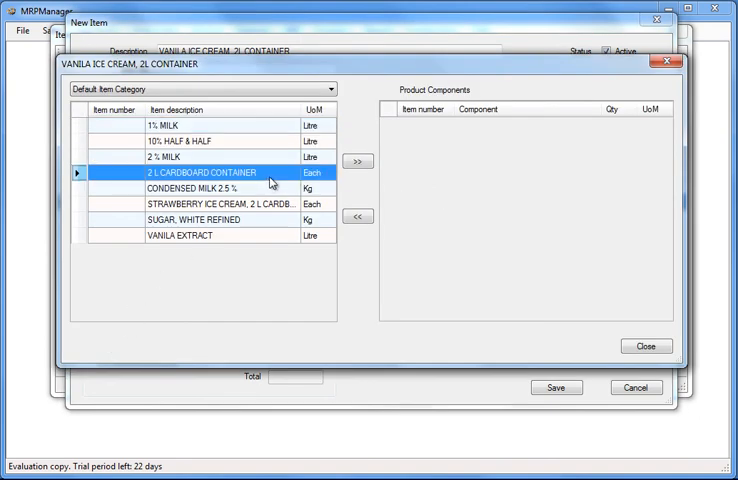
Add components: 2 L cardboard container, condensed milk 2.5 %, 10% half & half, refined white sugar
click(356, 160)
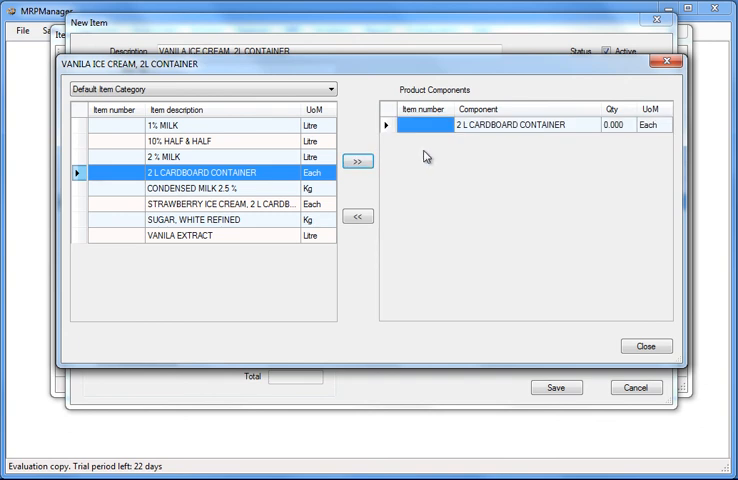
click(356, 160)
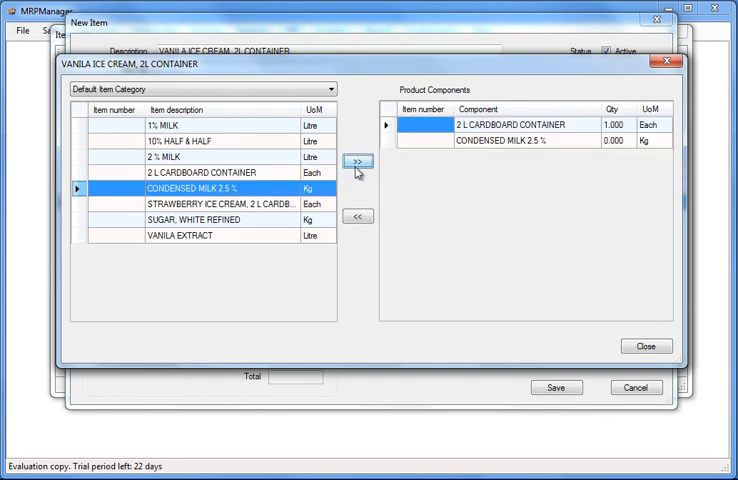
mouse_move(620, 152)
text(0.471)
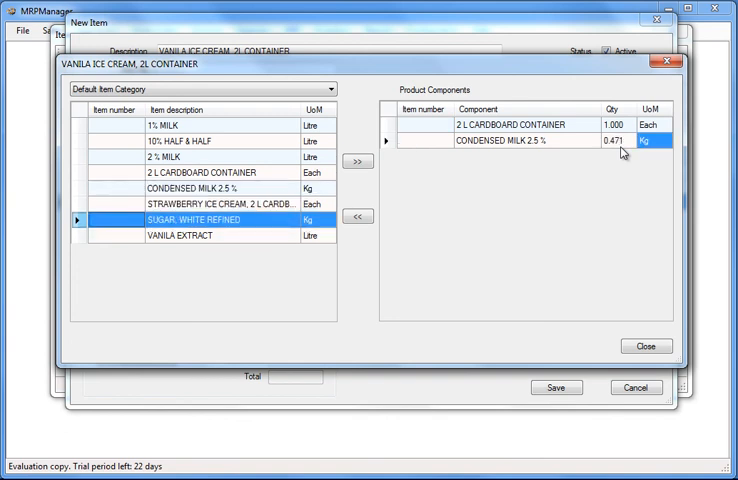
click(356, 160)
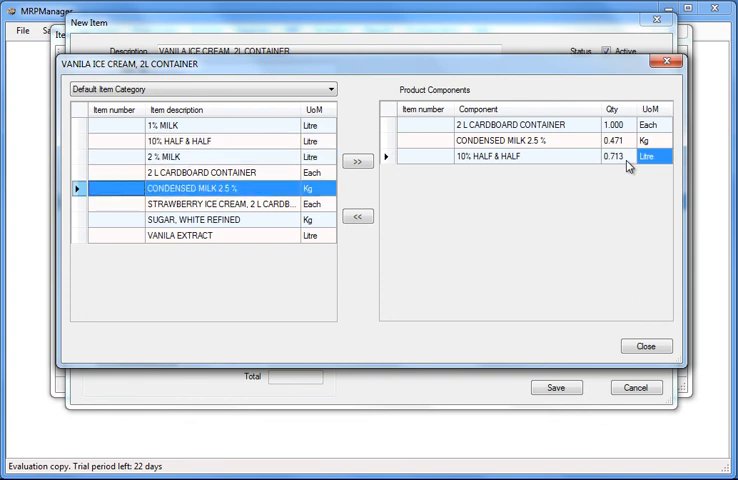
click(356, 160)
text(0.102)
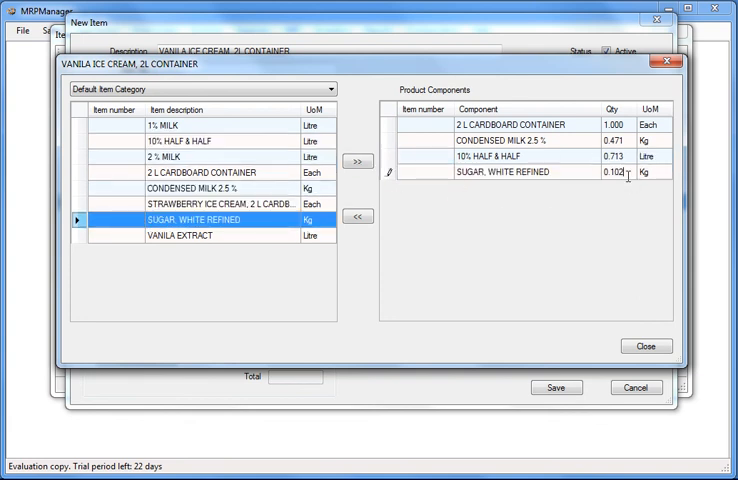
click(356, 160)
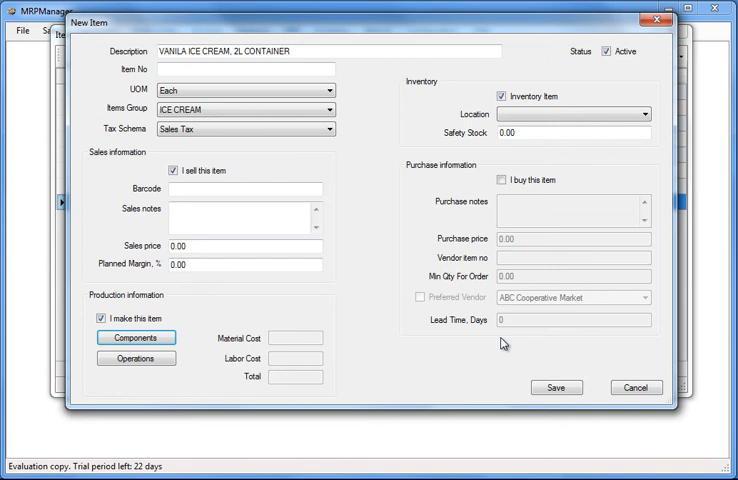
Add Cleaning, Mixing Liquid and Dry Ingredients at MIXING TANK, and Homogenization/Cooling to the routing
click(136, 356)
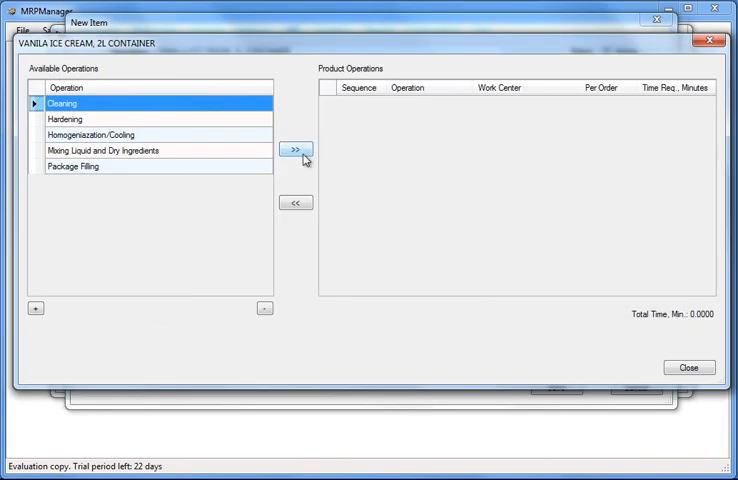
click(296, 148)
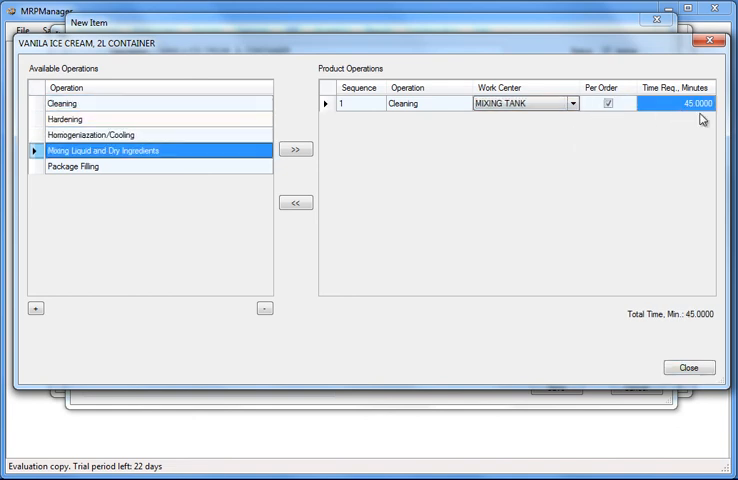
click(294, 148)
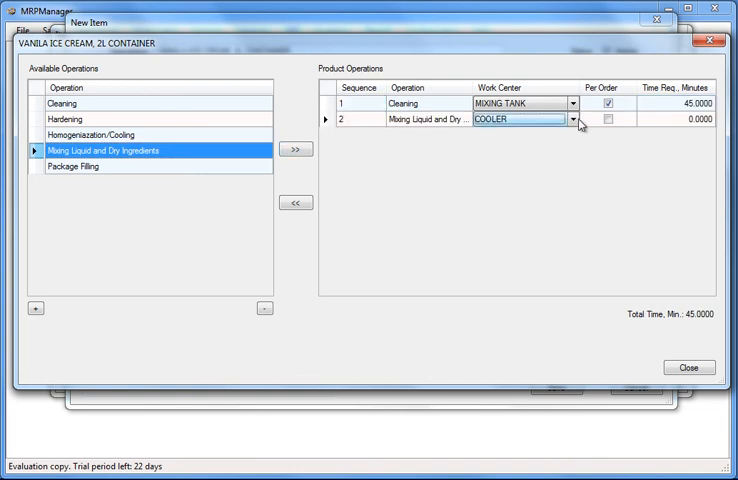
click(568, 122)
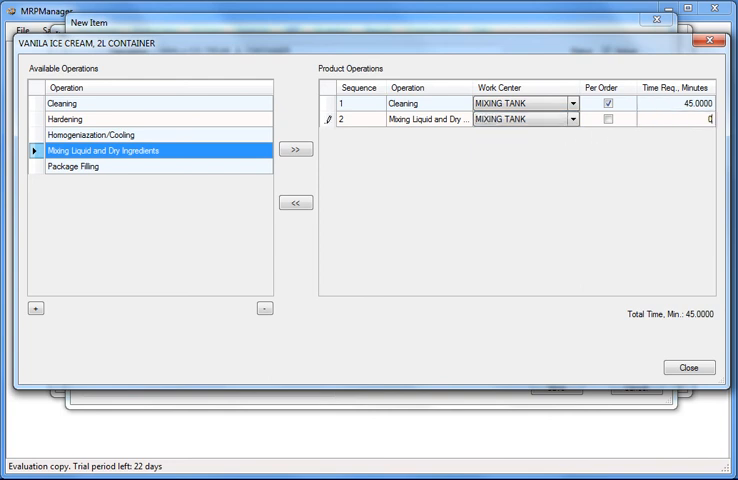
click(294, 148)
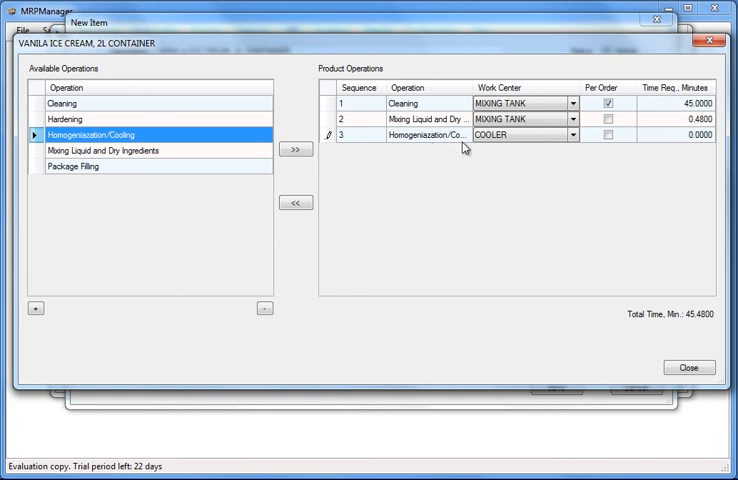
Add Package Filling at PACKAGE FILLING MACHINE and Hardening at HARDENING TUNNEL, completing the routing
click(696, 136)
text(0.5200)
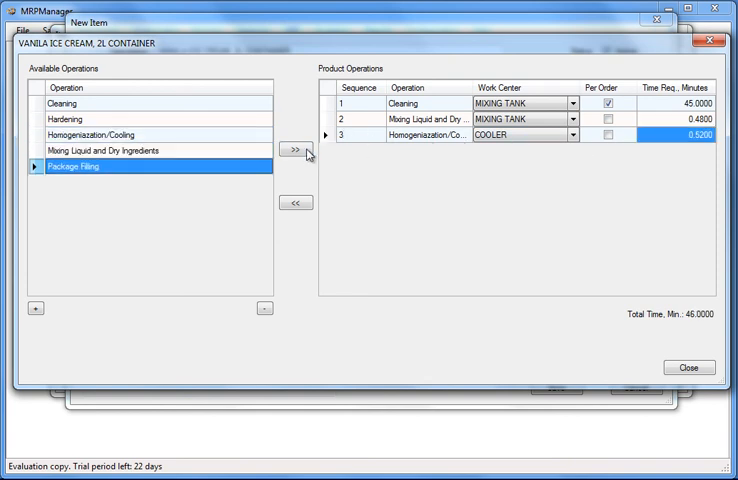
click(294, 148)
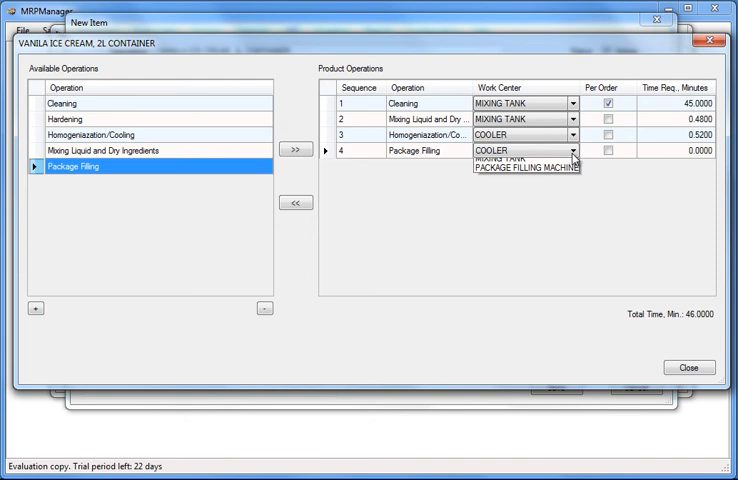
click(520, 168)
text(0.08)
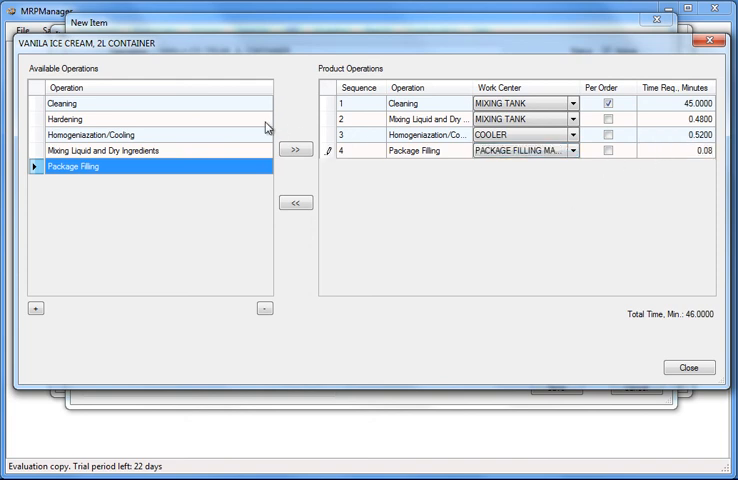
click(296, 148)
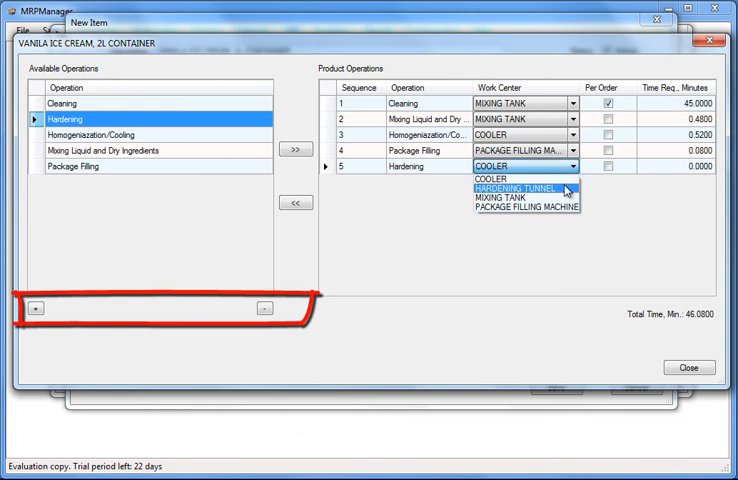
click(512, 186)
text(1.12)
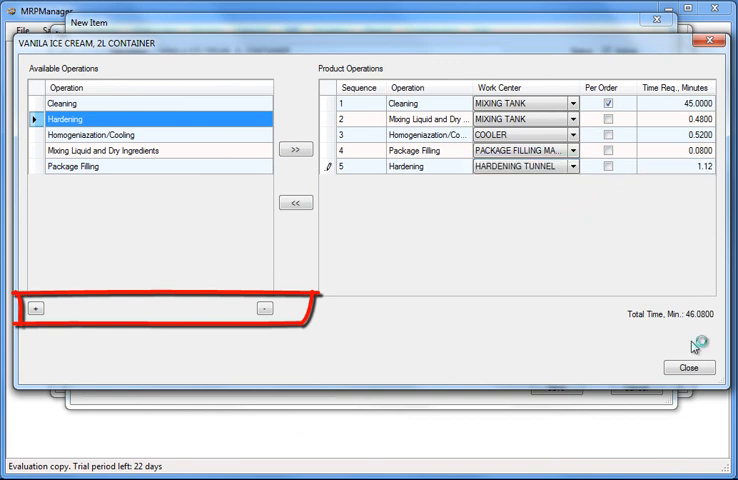
click(684, 368)
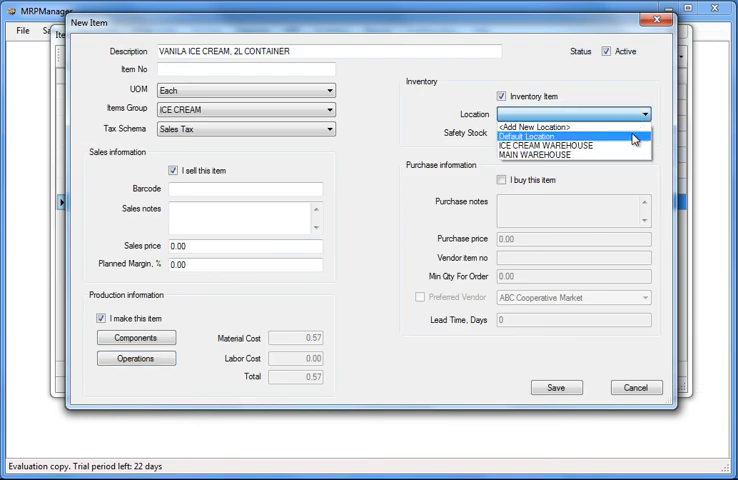
Set the item's location to ICE CREAM WAREHOUSE and save it to the Items list
click(544, 144)
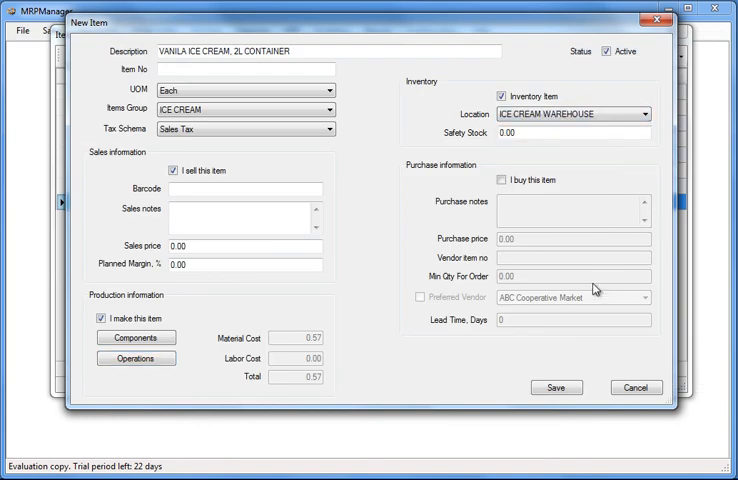
click(568, 388)
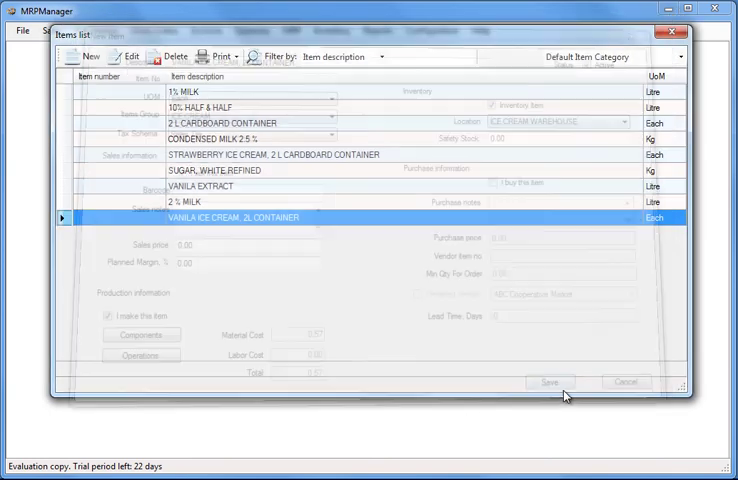